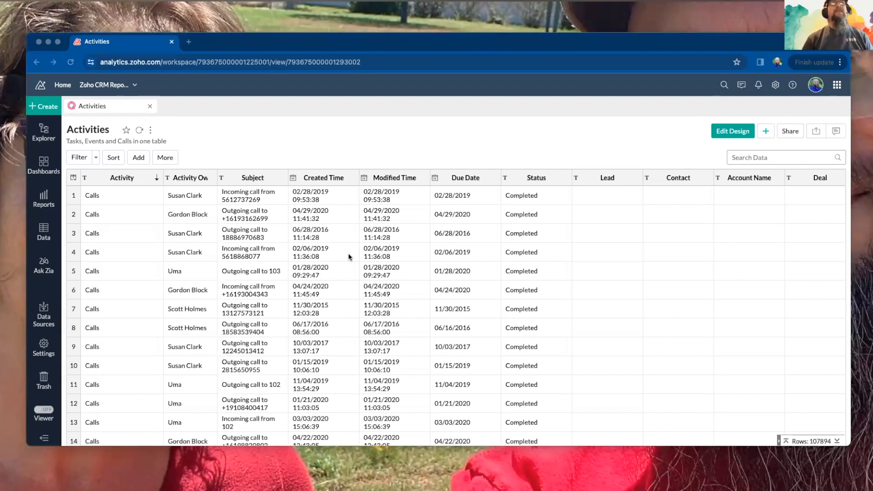
mouse_move(430, 222)
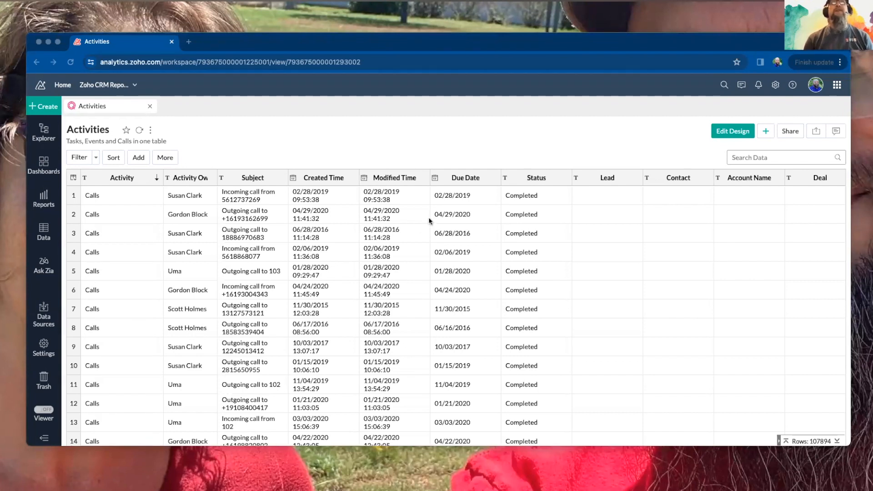
mouse_move(570, 253)
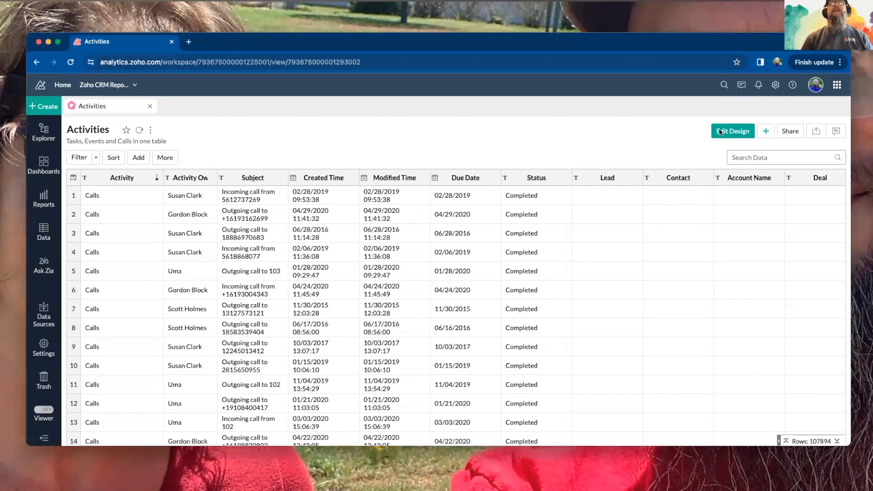
Open the Activities query in Edit Design and scroll the Tables/Columns list to saved query tables.
click(732, 131)
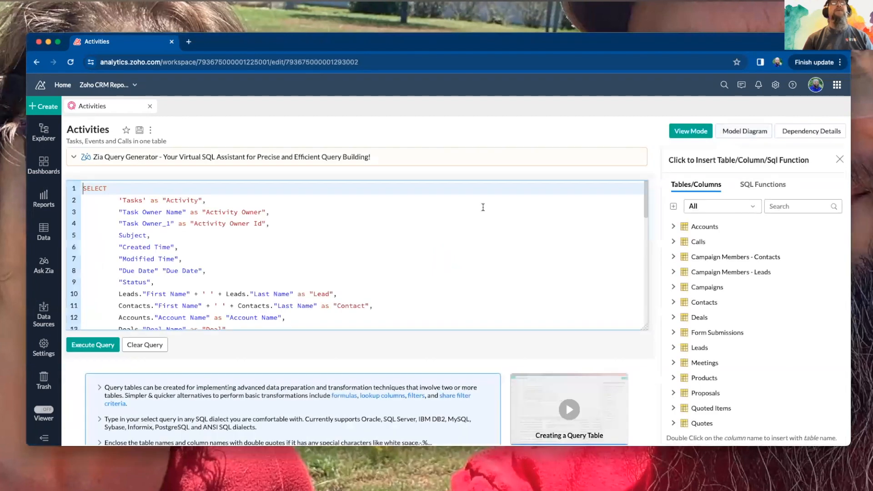
mouse_move(456, 226)
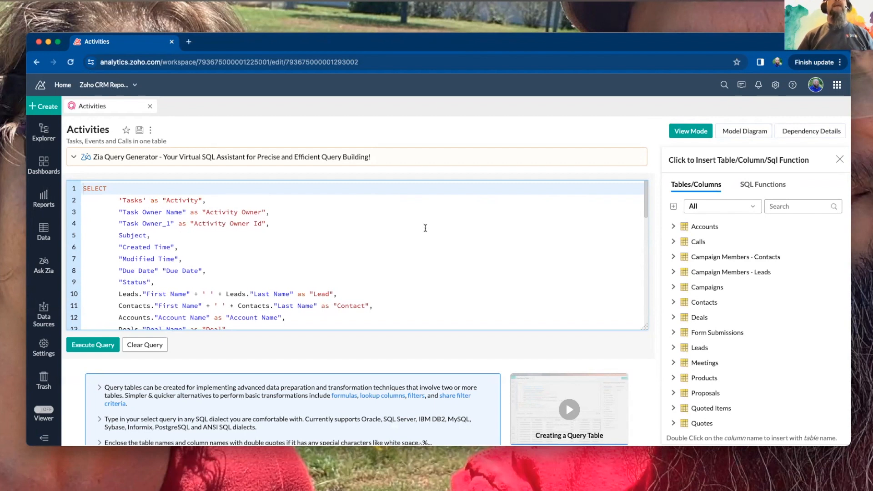
mouse_move(381, 255)
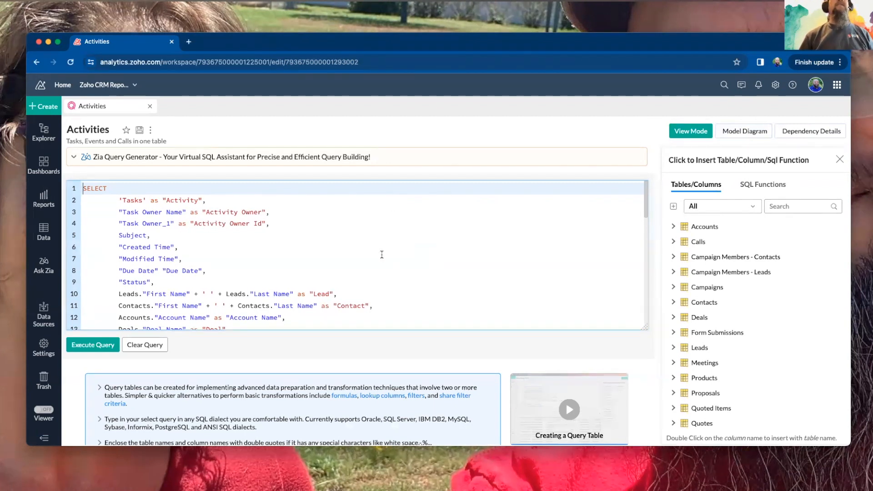
mouse_move(709, 336)
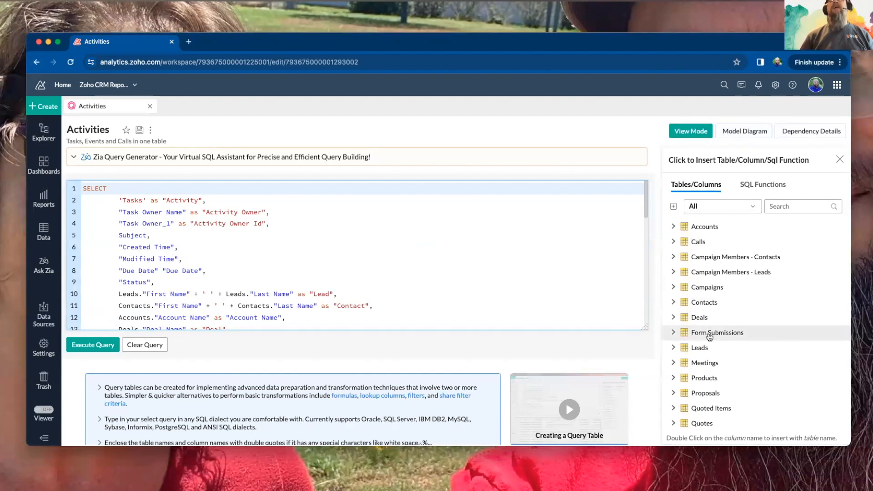
mouse_move(700, 321)
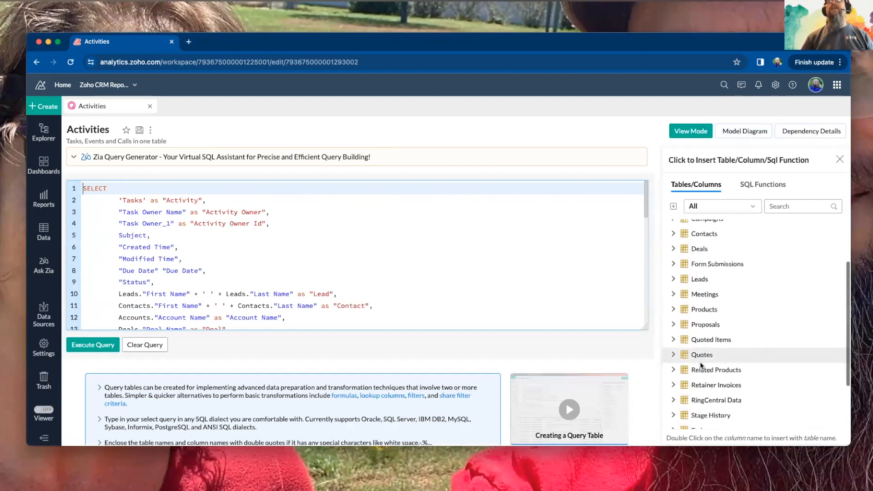
scroll(down, 3)
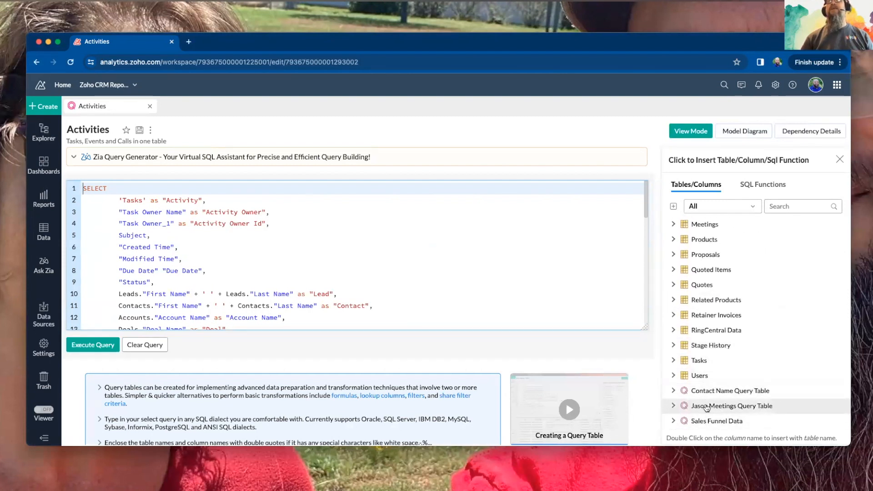
mouse_move(702, 375)
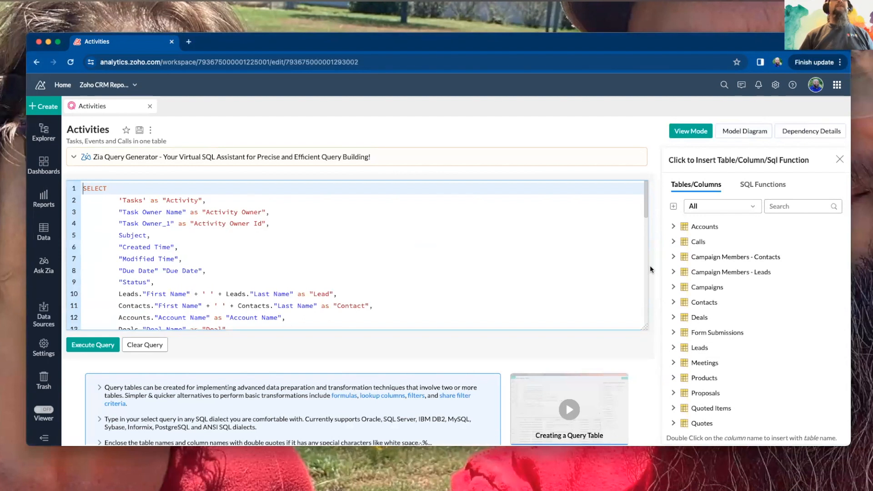
mouse_move(573, 260)
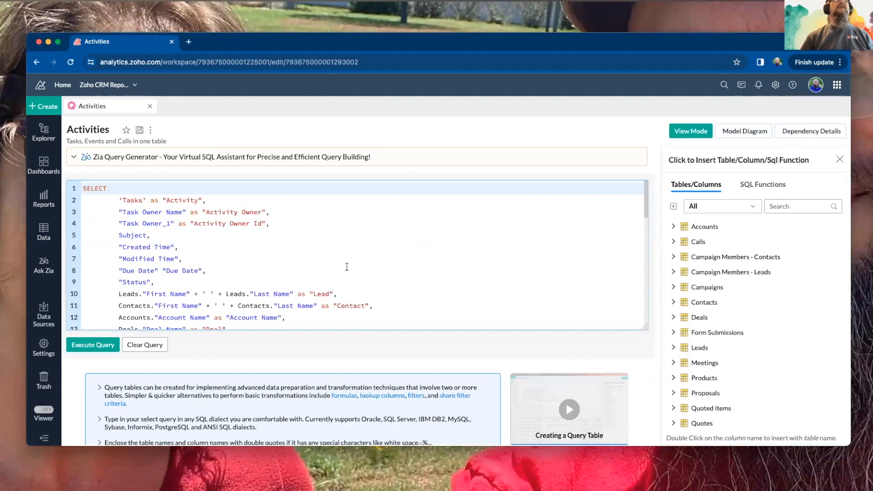
Return to View Mode to show the Activities table's 107,894 call rows.
scroll(down, 3)
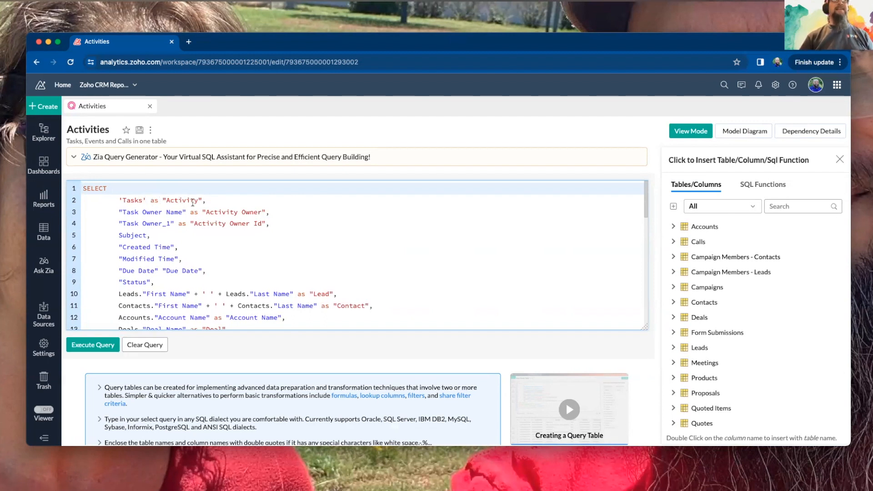
mouse_move(181, 206)
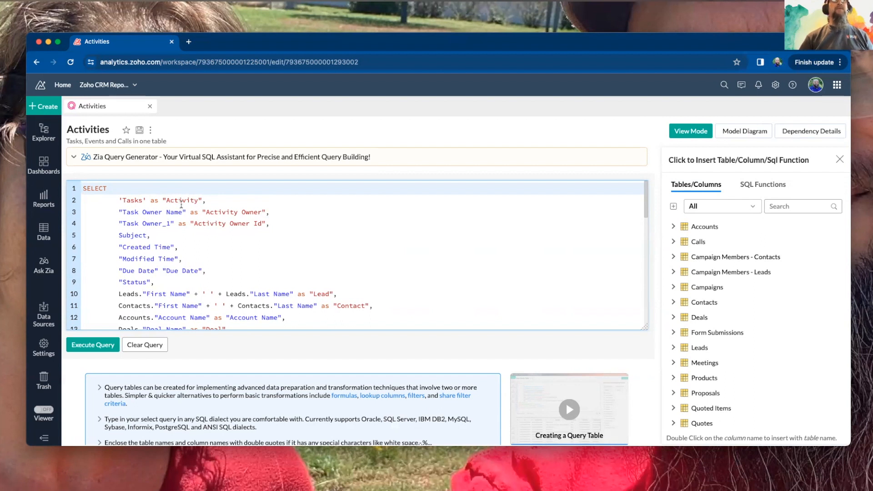
mouse_move(623, 139)
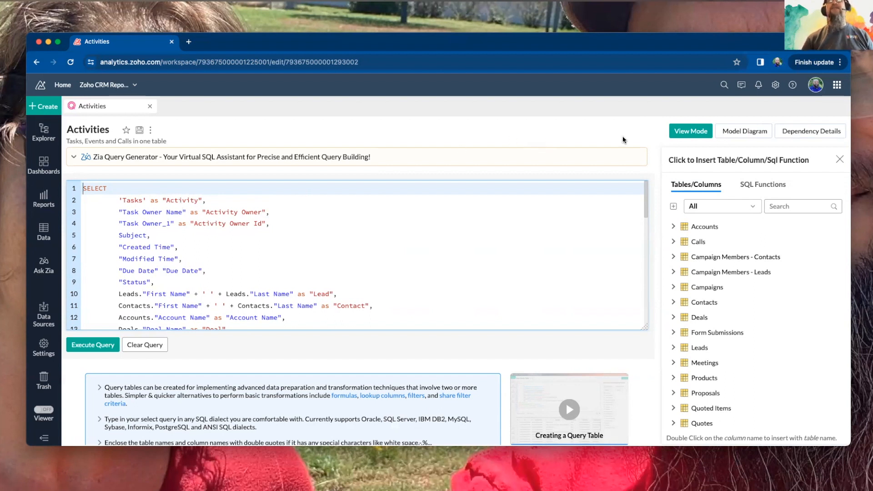
click(93, 345)
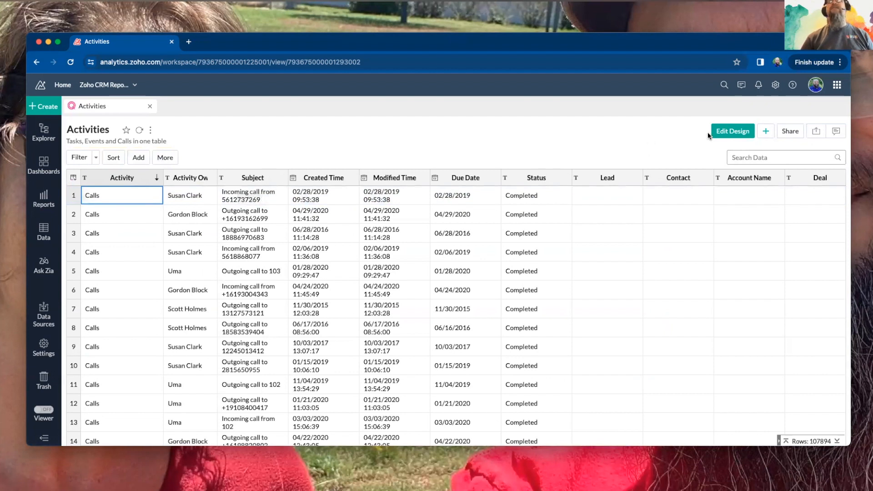
Reopen the Activities query's SQL in the editor via Edit Design.
click(733, 131)
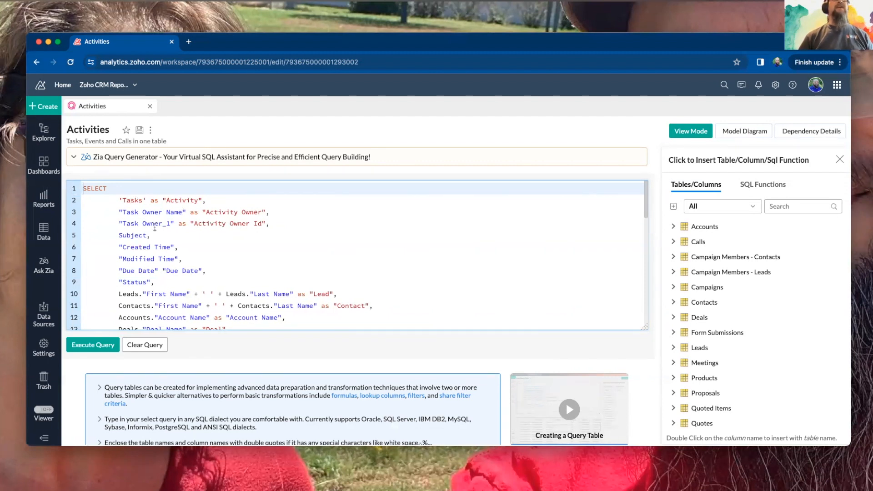
Scroll the SQL to the Tasks LEFT JOINs and UNION ALL, listing Accounts' columns.
scroll(down, 3)
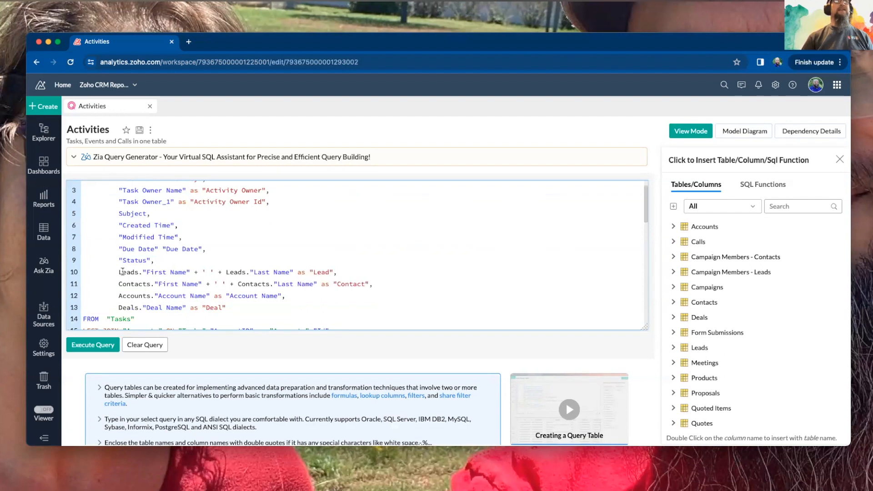
mouse_move(131, 272)
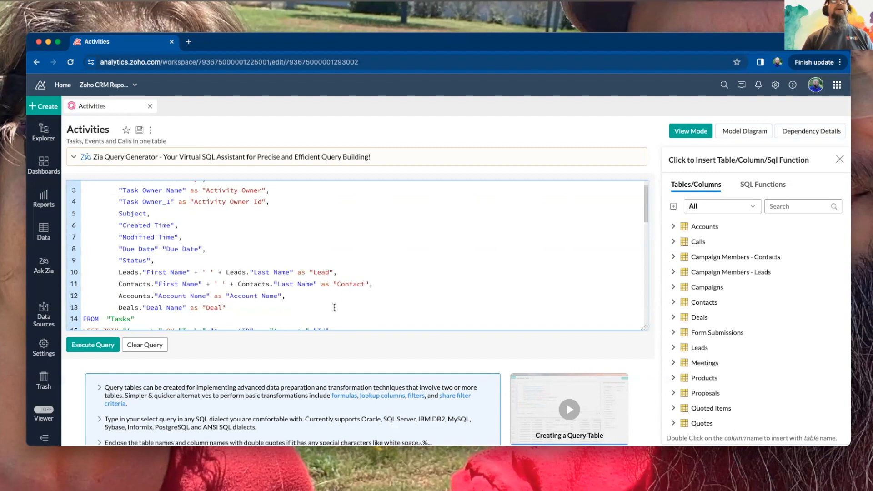
scroll(down, 3)
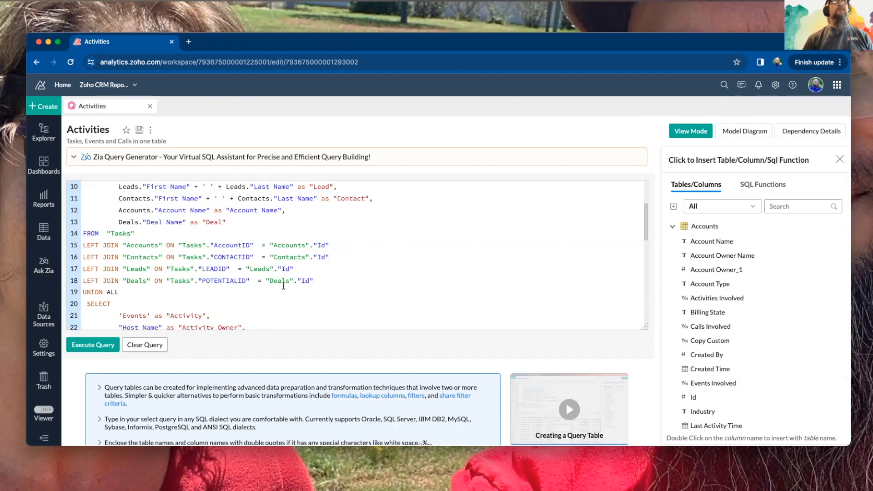
scroll(down, 3)
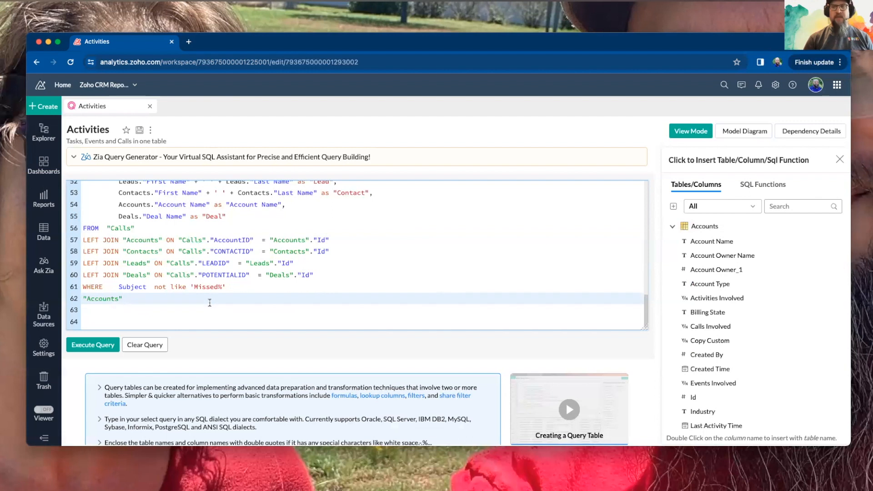
text(.)
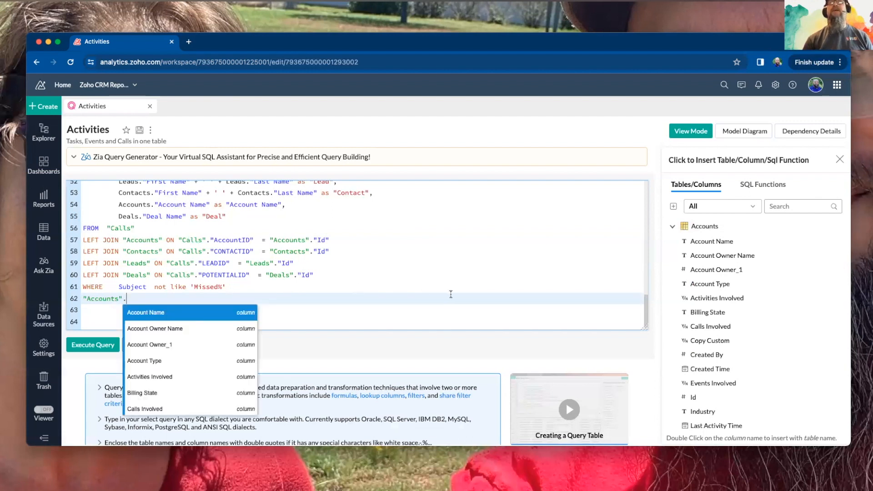
mouse_move(167, 329)
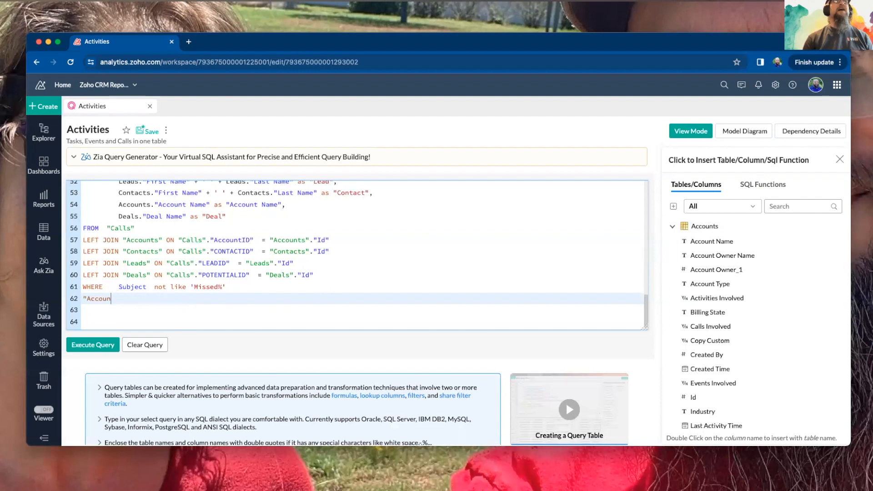
key(Backspace)
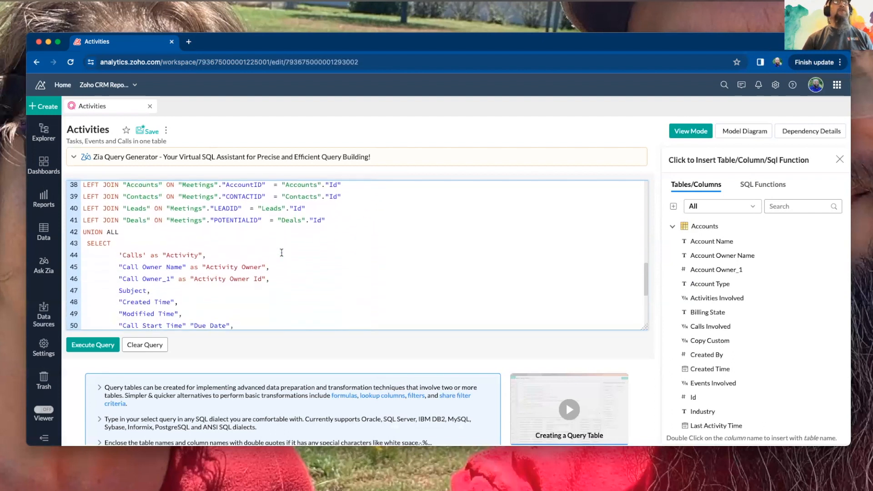
scroll(down, 3)
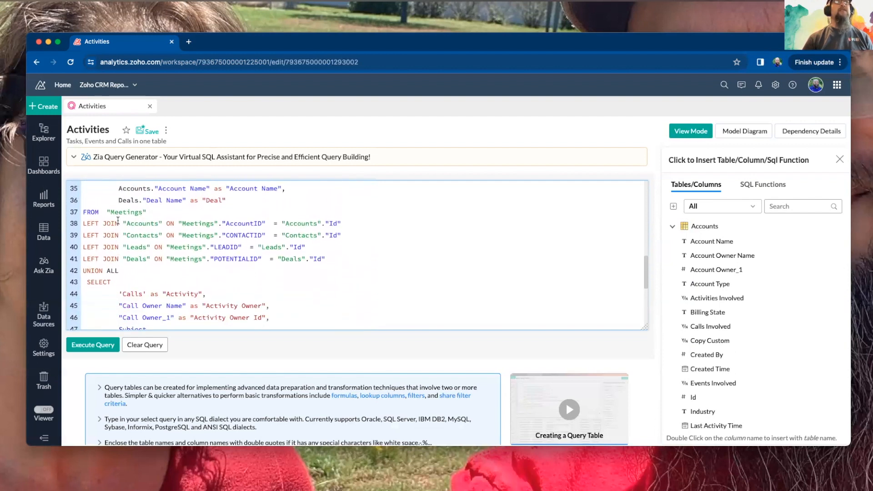
scroll(down, 3)
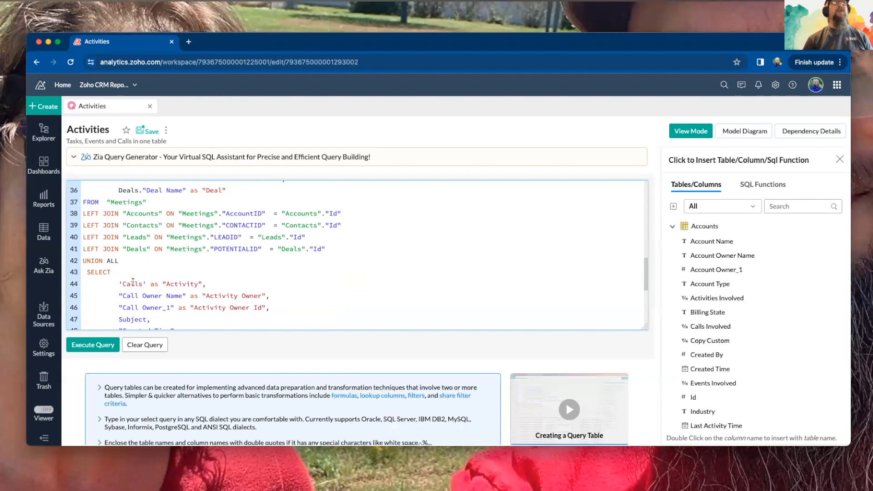
scroll(down, 3)
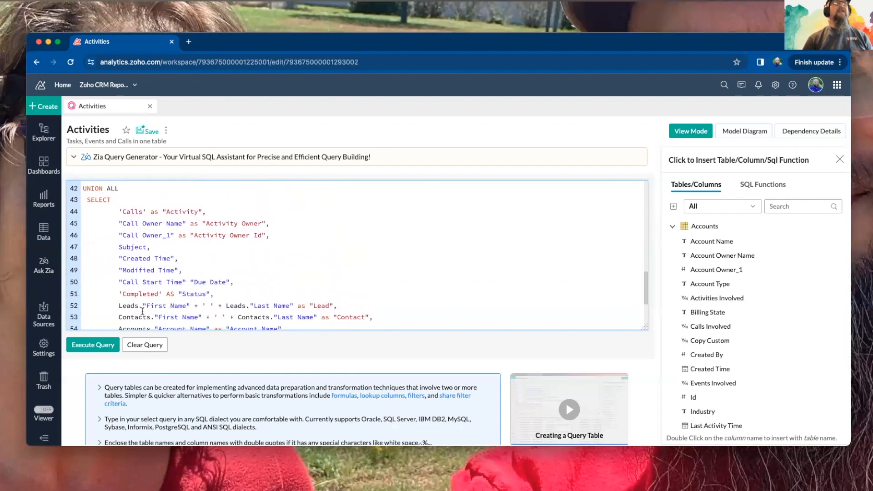
scroll(down, 3)
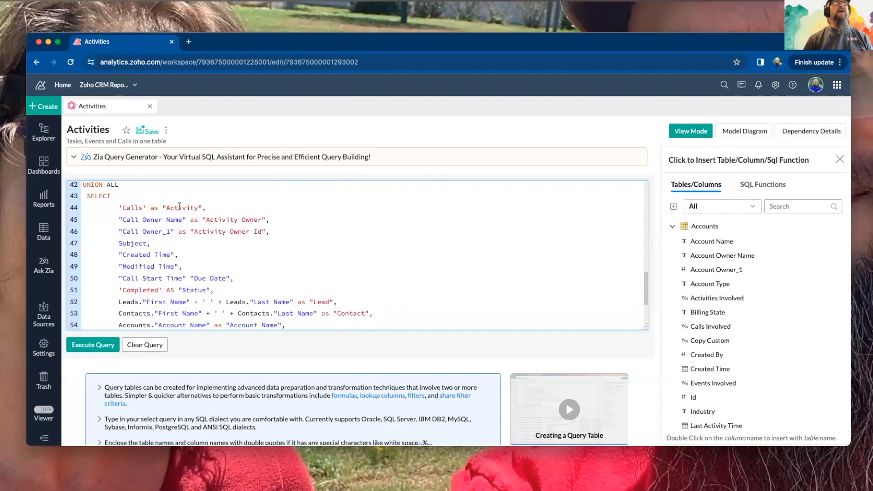
scroll(down, 3)
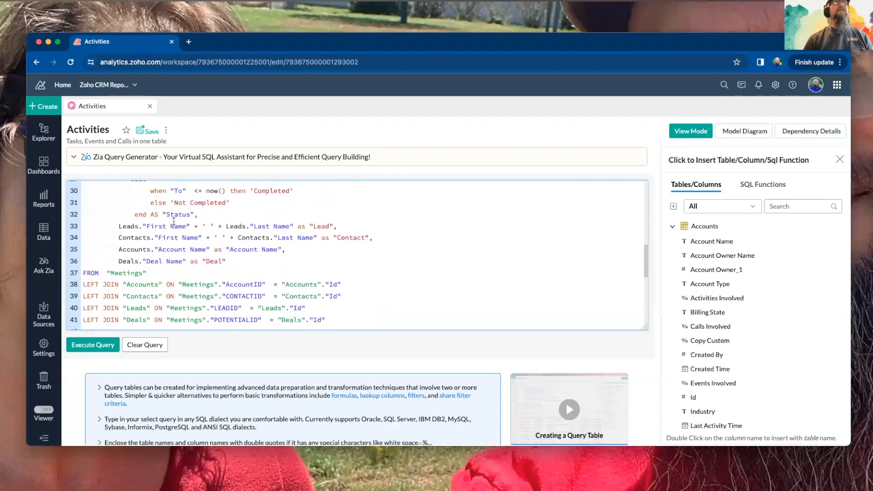
scroll(down, 3)
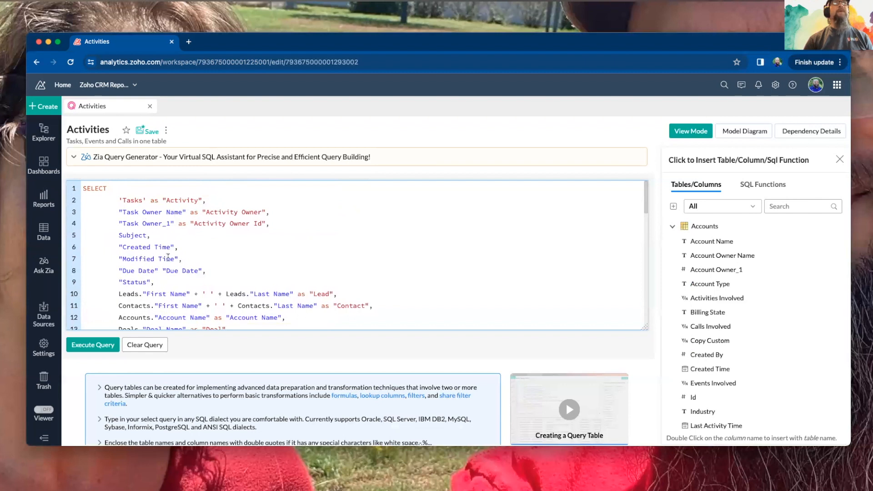
scroll(down, 3)
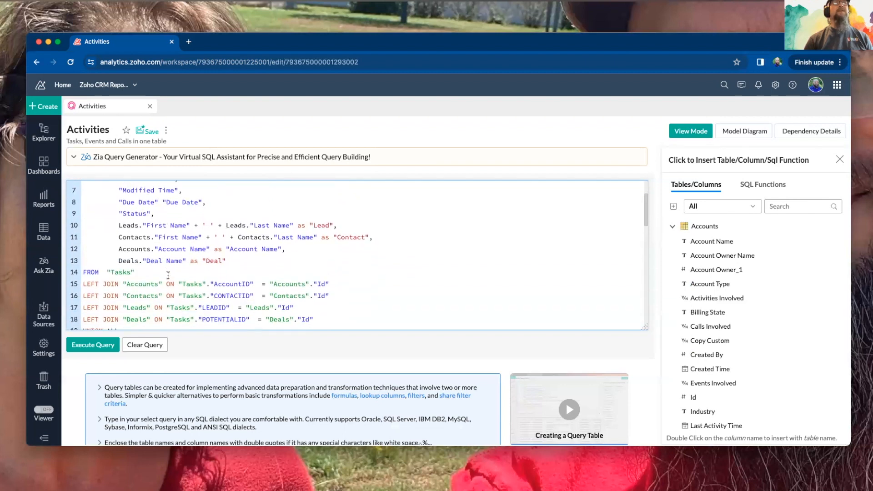
scroll(down, 3)
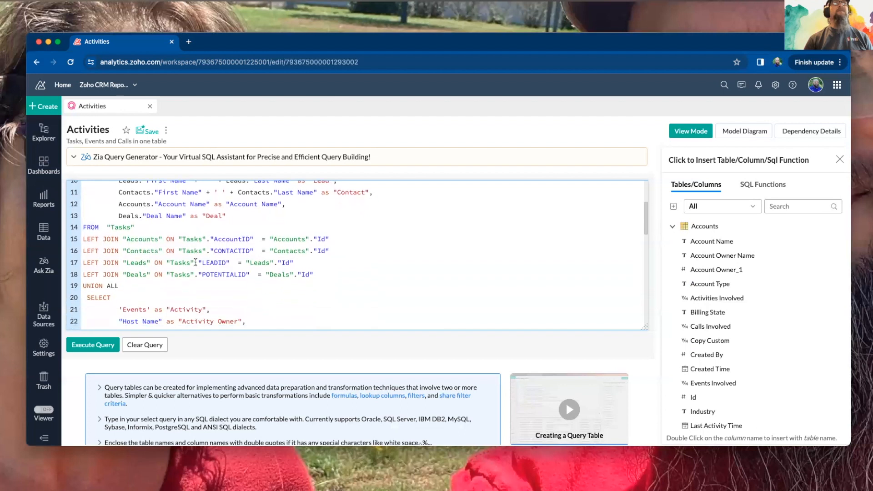
scroll(down, 3)
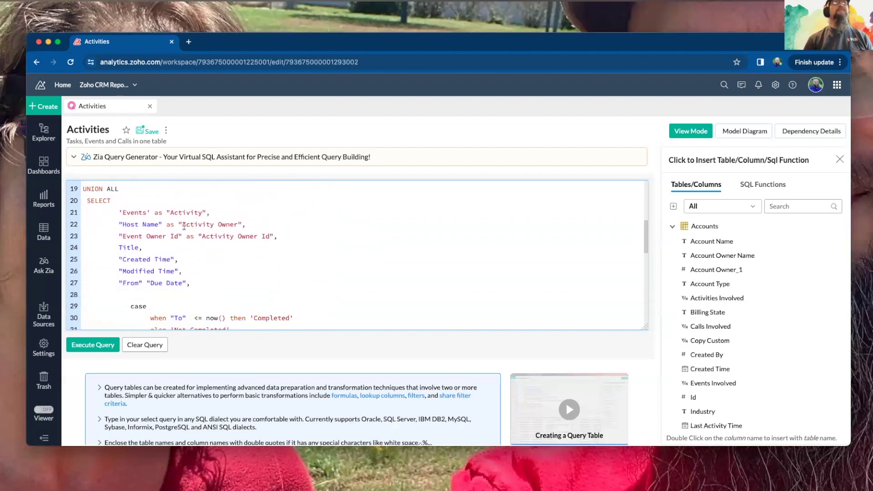
scroll(down, 3)
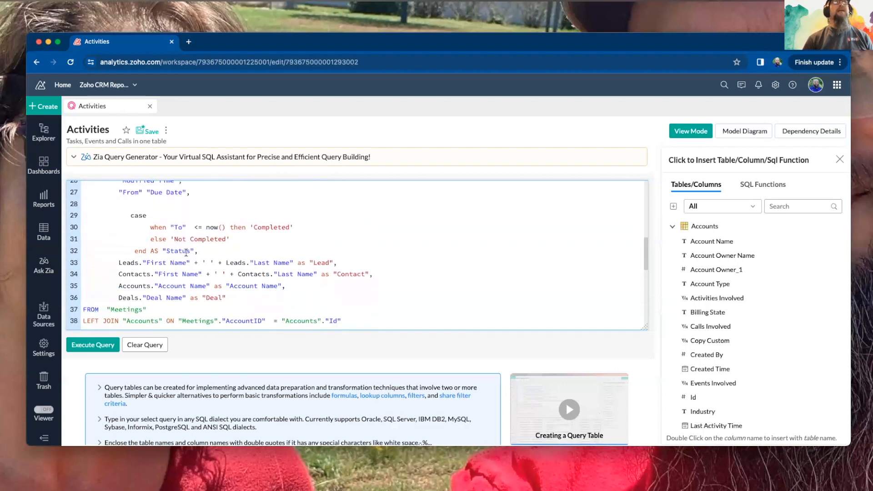
scroll(down, 3)
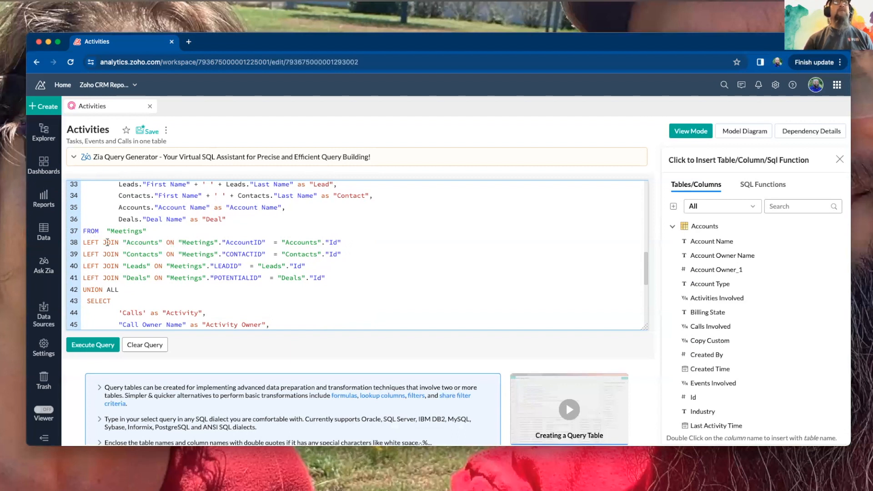
scroll(down, 3)
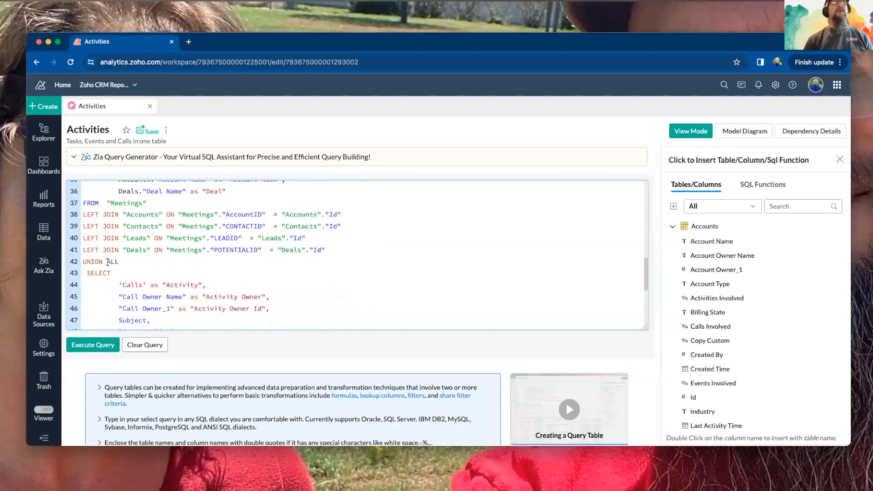
scroll(down, 3)
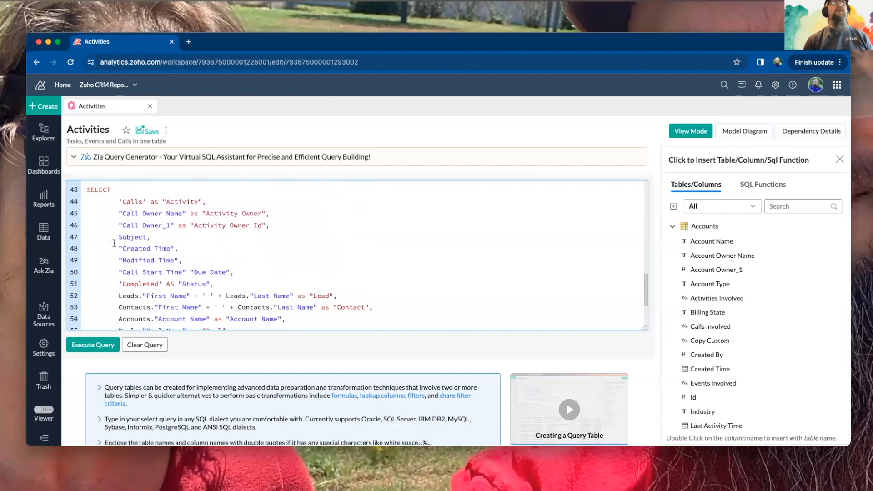
scroll(down, 3)
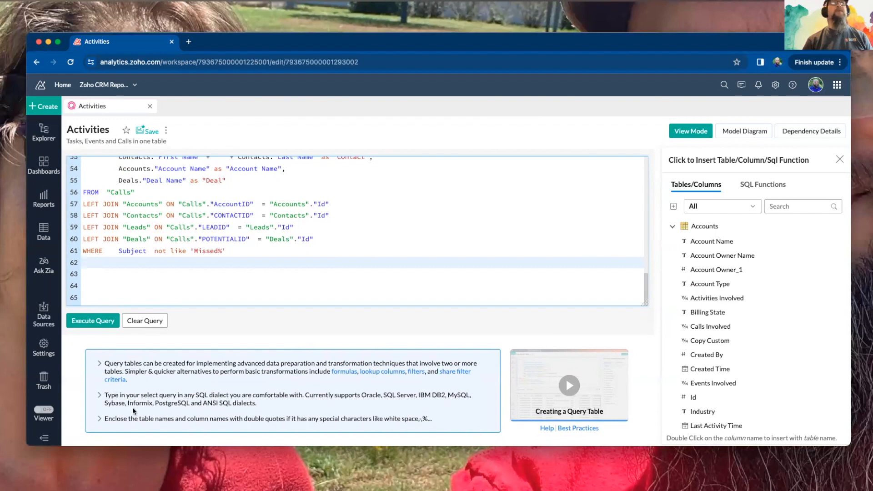
mouse_move(276, 405)
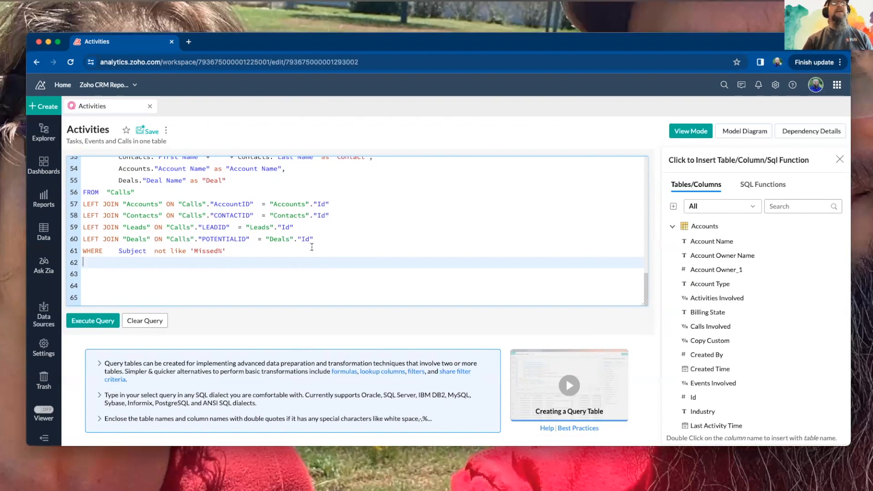
mouse_move(350, 397)
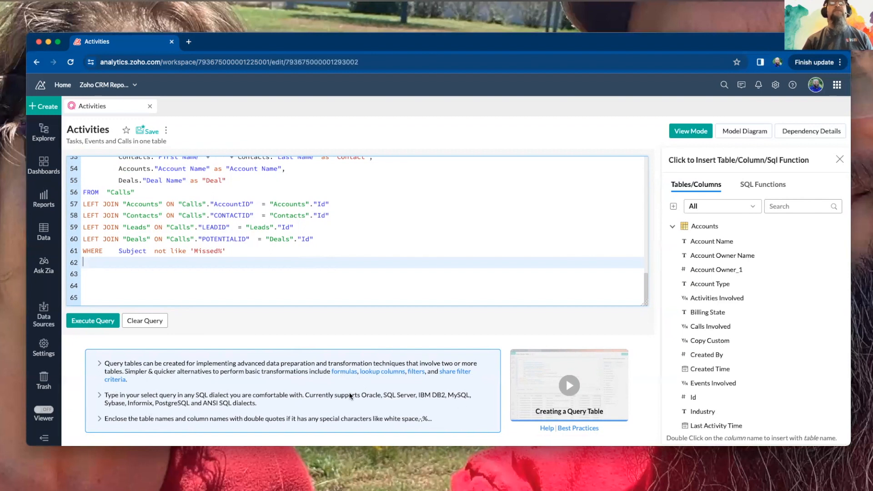
mouse_move(173, 408)
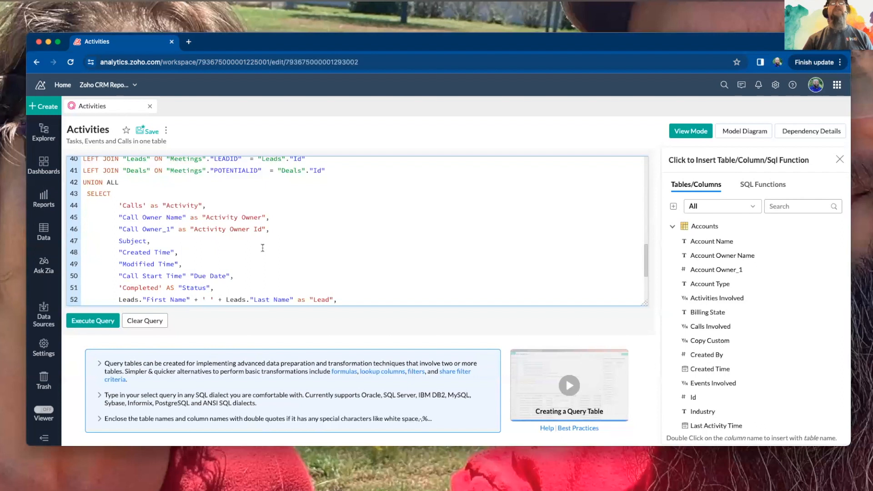
mouse_move(364, 252)
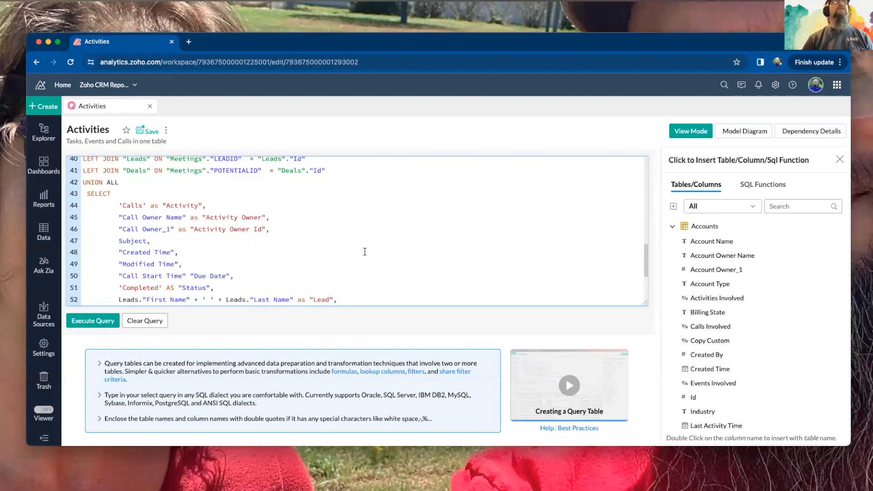
mouse_move(407, 260)
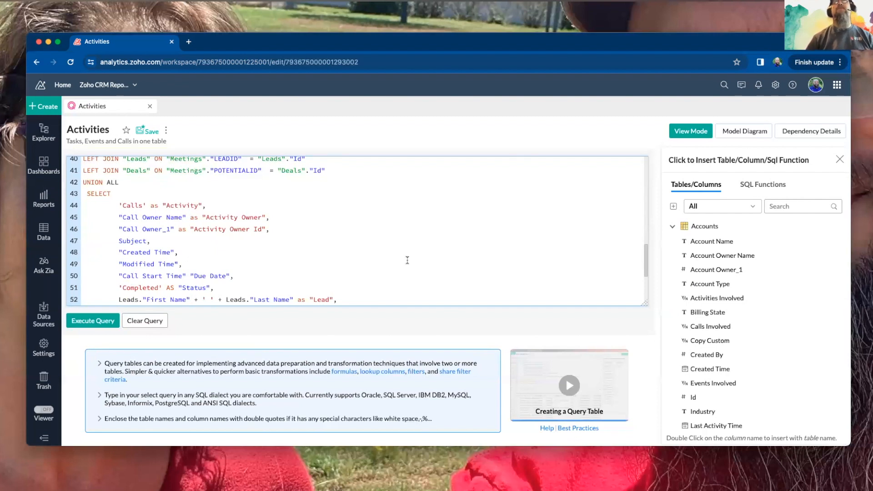
mouse_move(440, 426)
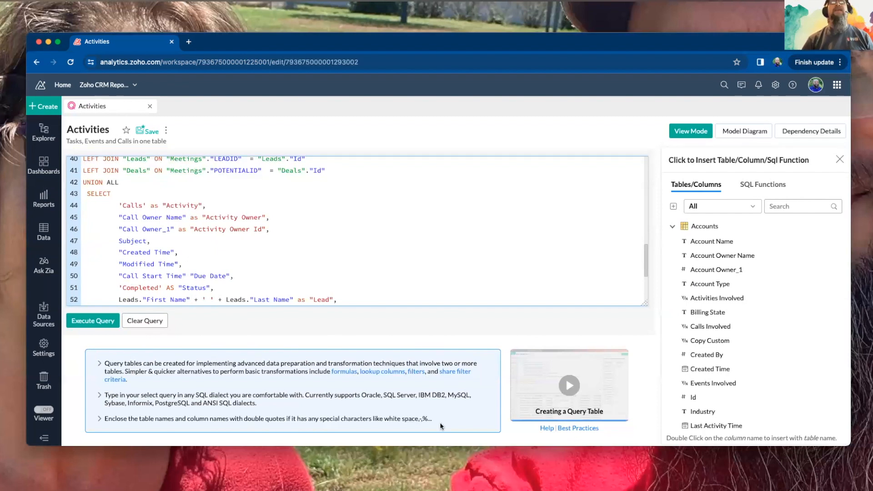